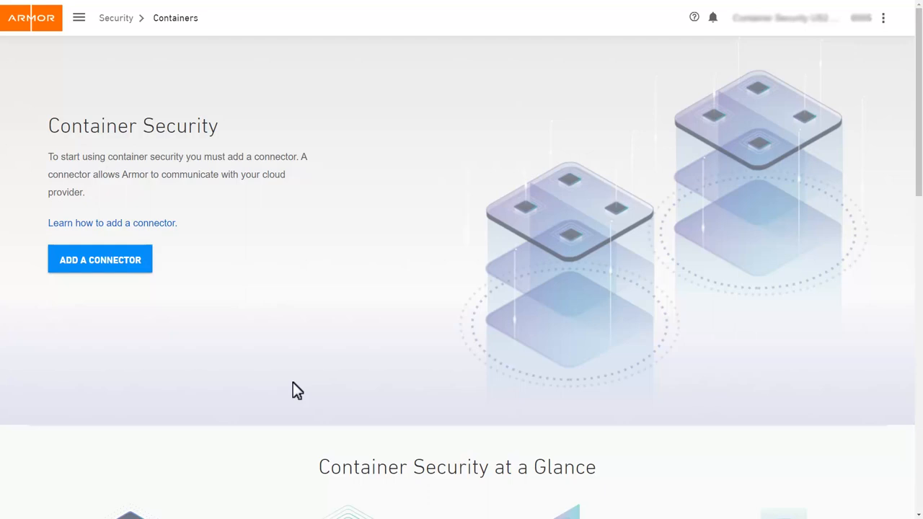
mouse_move(236, 382)
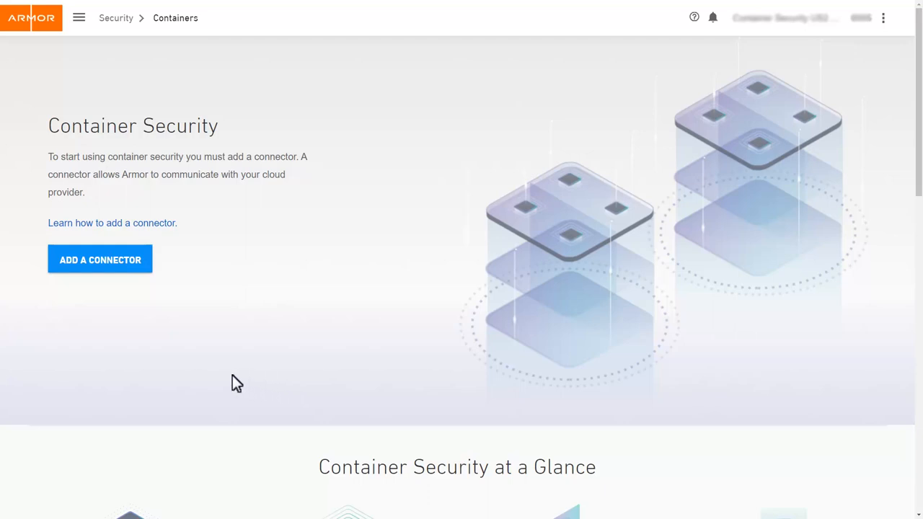
Preview the Amazon, Azure and Docker connector requirements in the Add a Connector panel, then close it
left_click(99, 259)
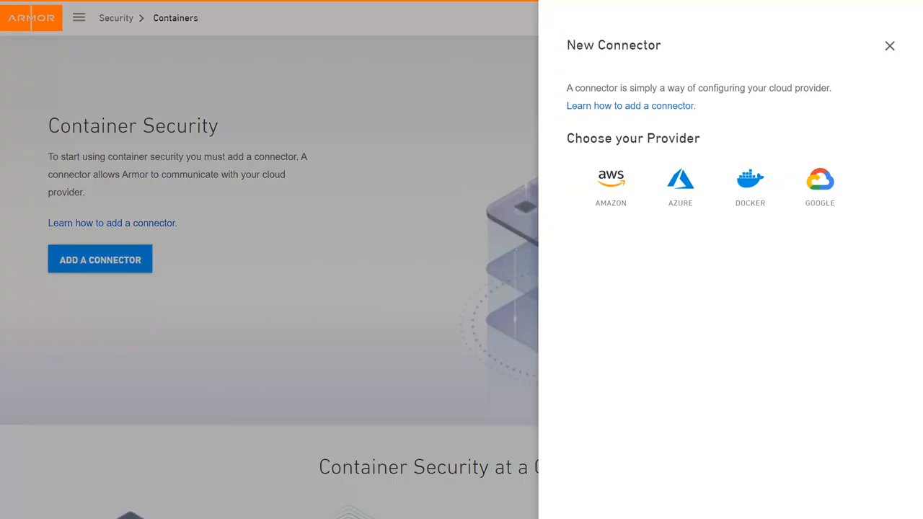
left_click(612, 185)
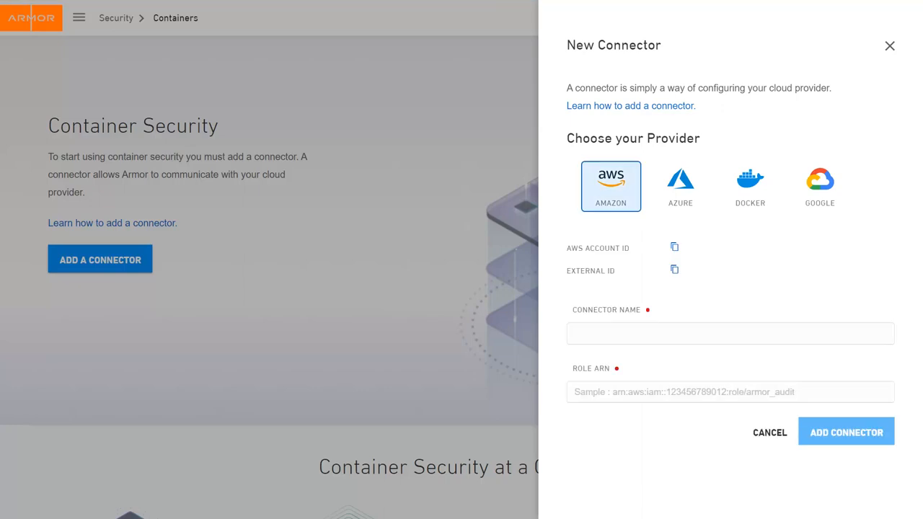
left_click(680, 186)
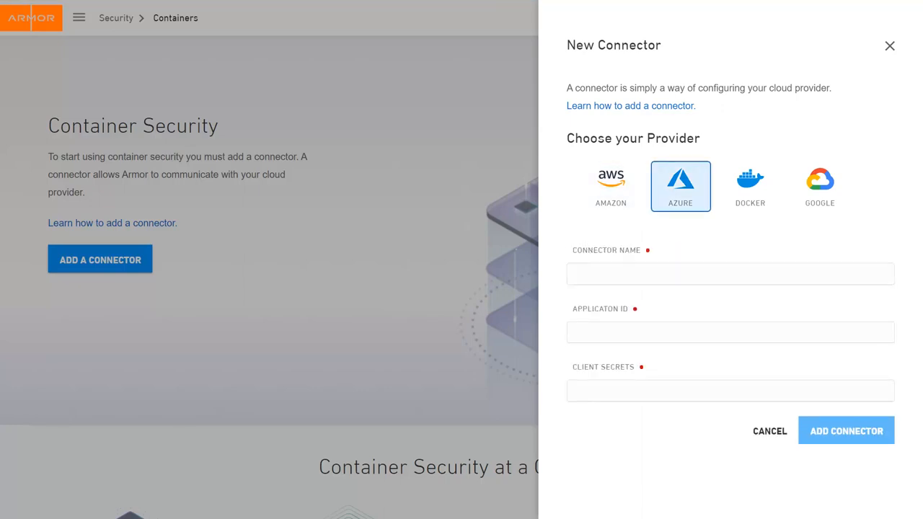
left_click(750, 186)
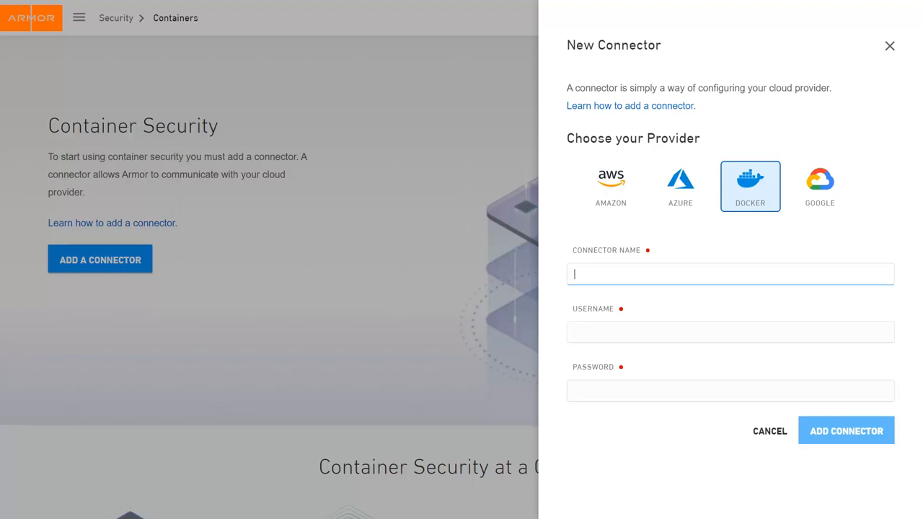
left_click(819, 186)
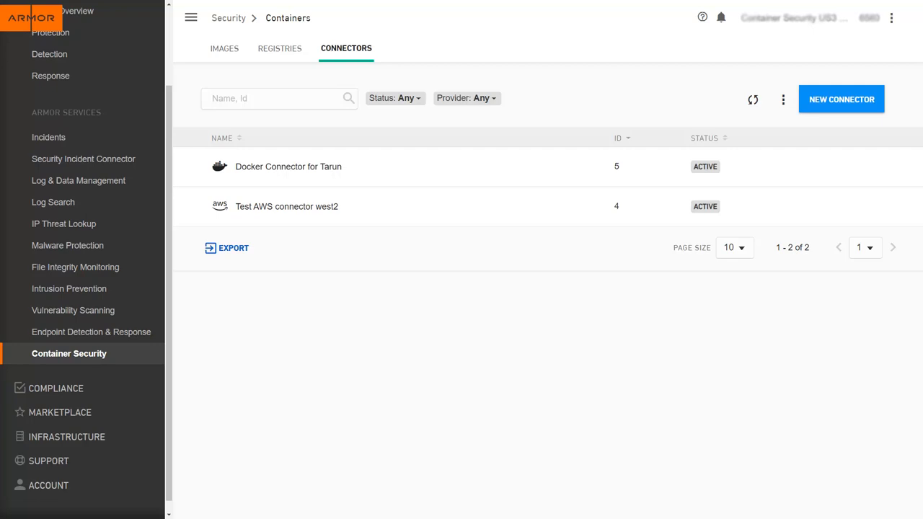
Review the one active AWS registry, then list the seven scanned container images
left_click(280, 49)
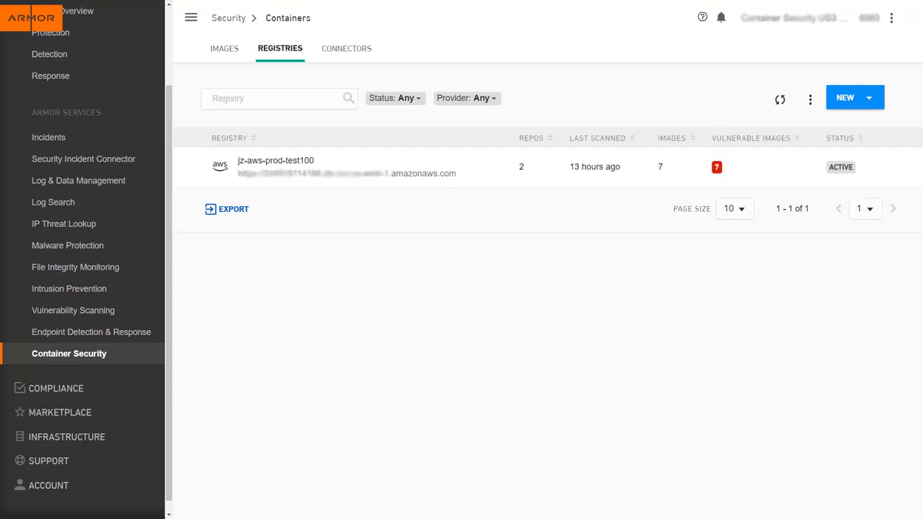
left_click(225, 49)
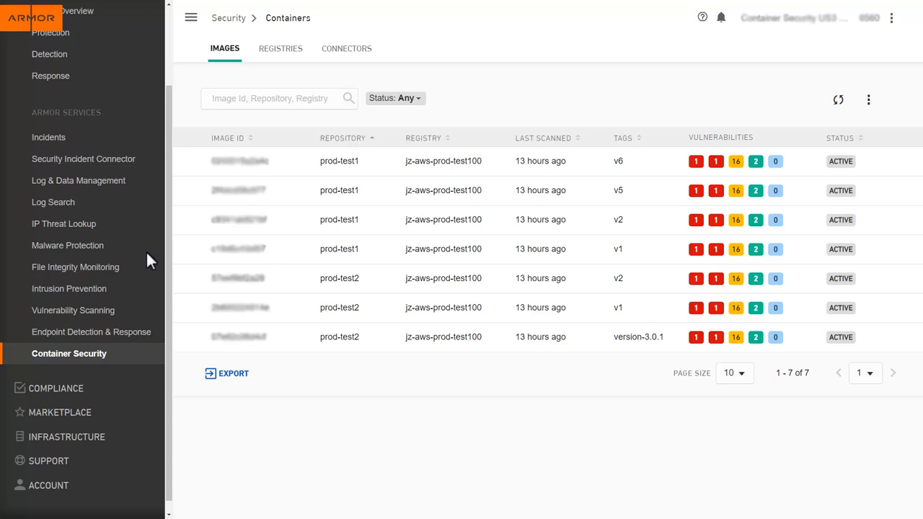
View the vulnerabilities found in the first prod-test1 image tagged v6 via its row menu
left_click(294, 161)
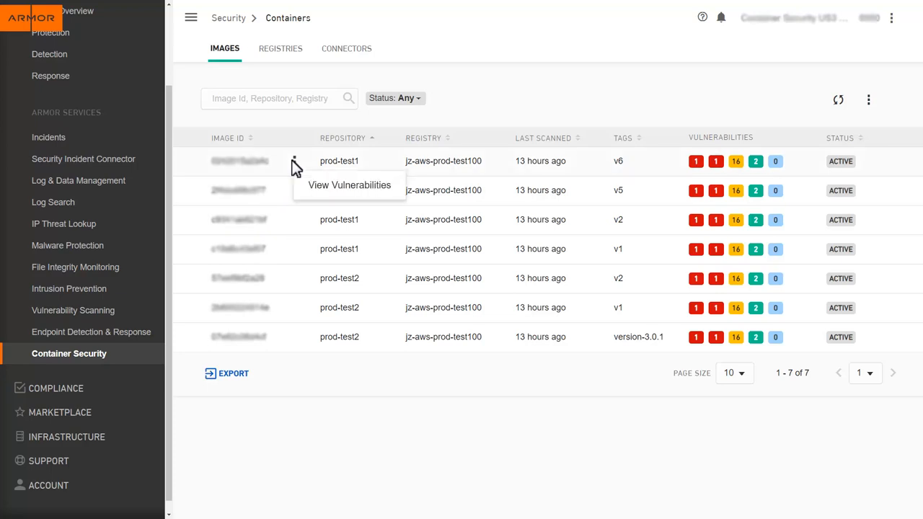
mouse_move(305, 196)
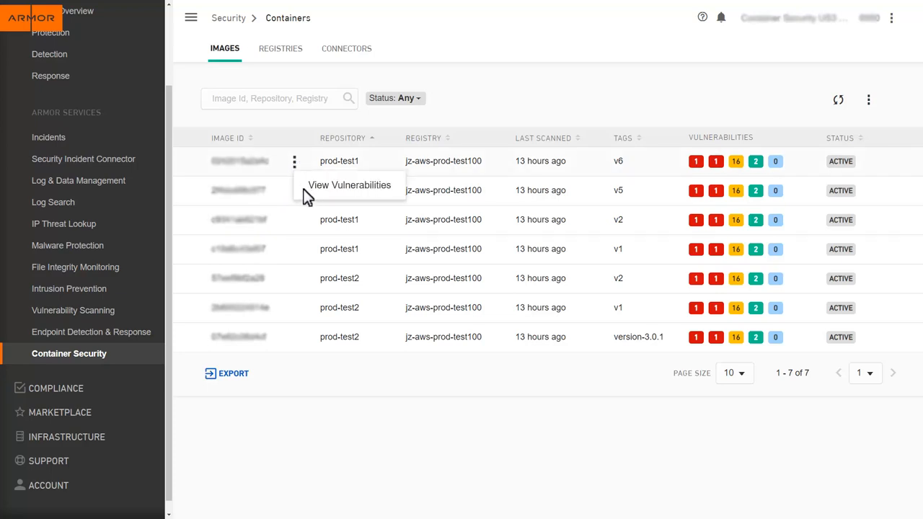
left_click(349, 184)
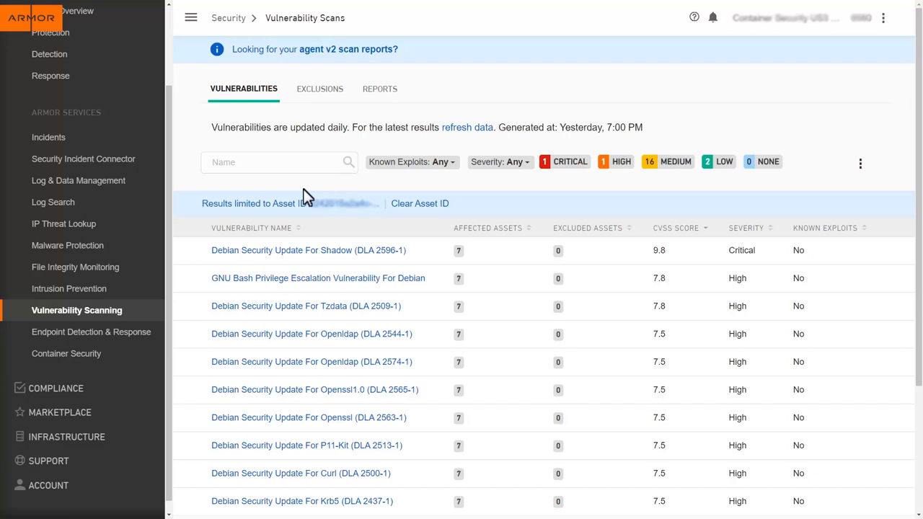
mouse_move(378, 213)
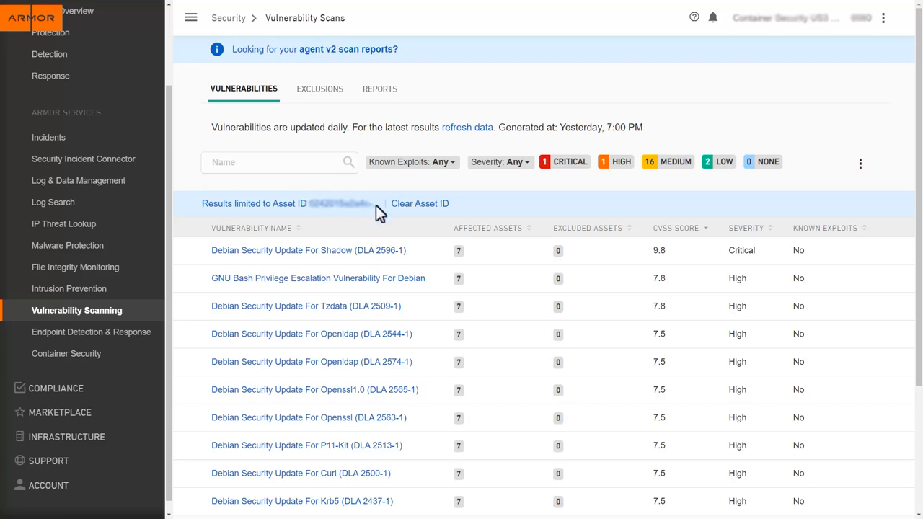
Open the Debian Security Update For Shadow (DLA 2596-1) details and review its affected image assets
left_click(308, 250)
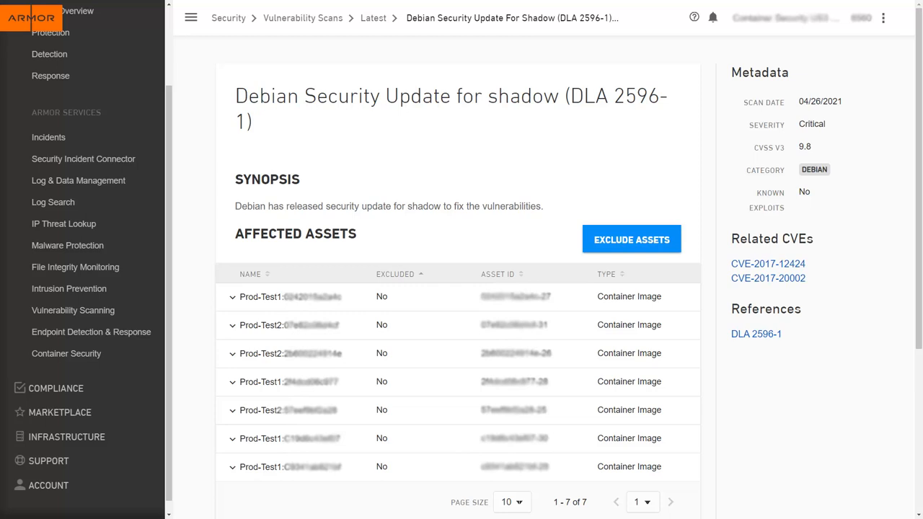
scroll("down", 3)
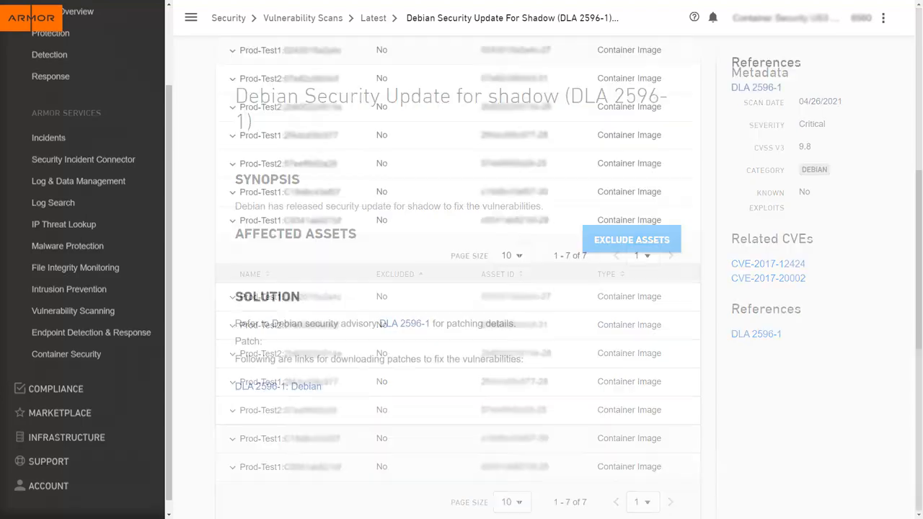